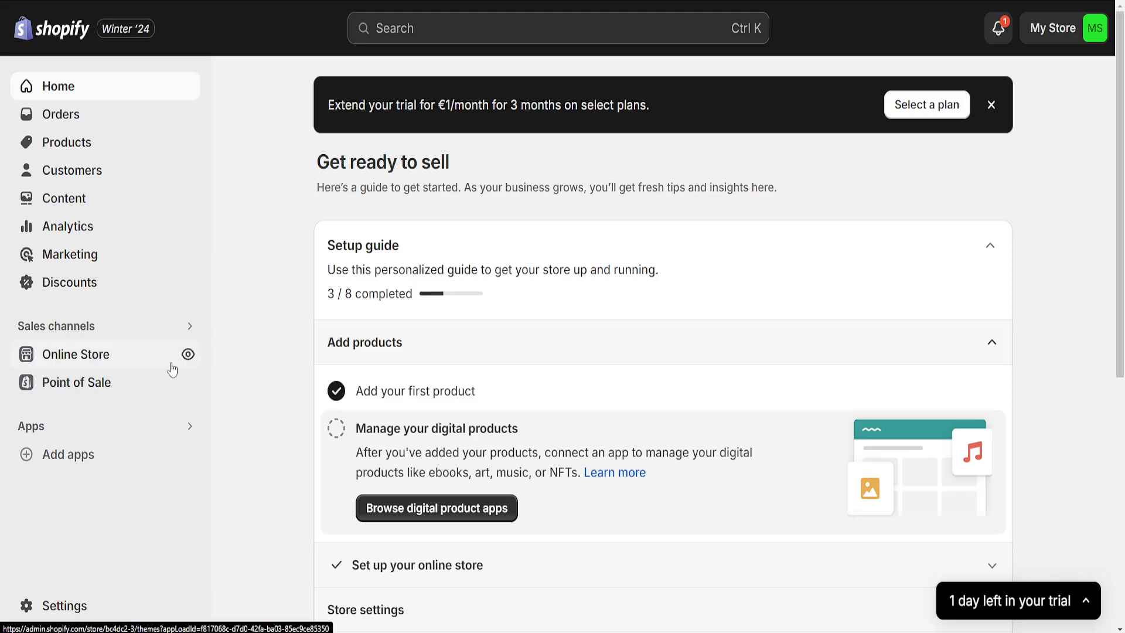
mouse_move(87, 434)
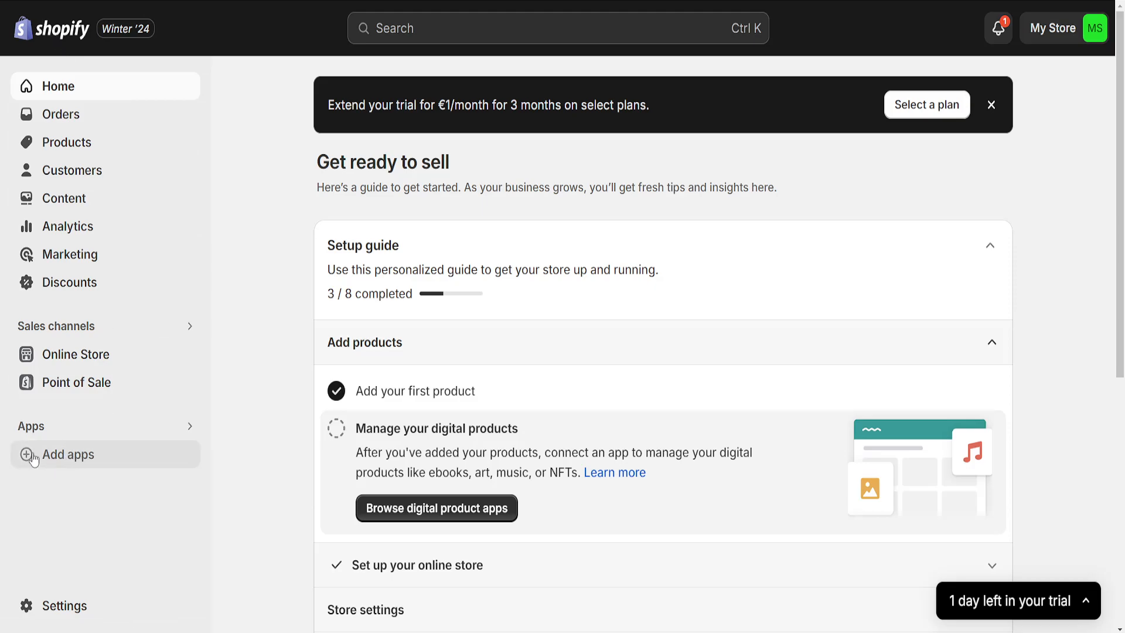
Bring up the Picked for you app recommendations and scroll to the Shopify-made apps and App Store link.
click(65, 455)
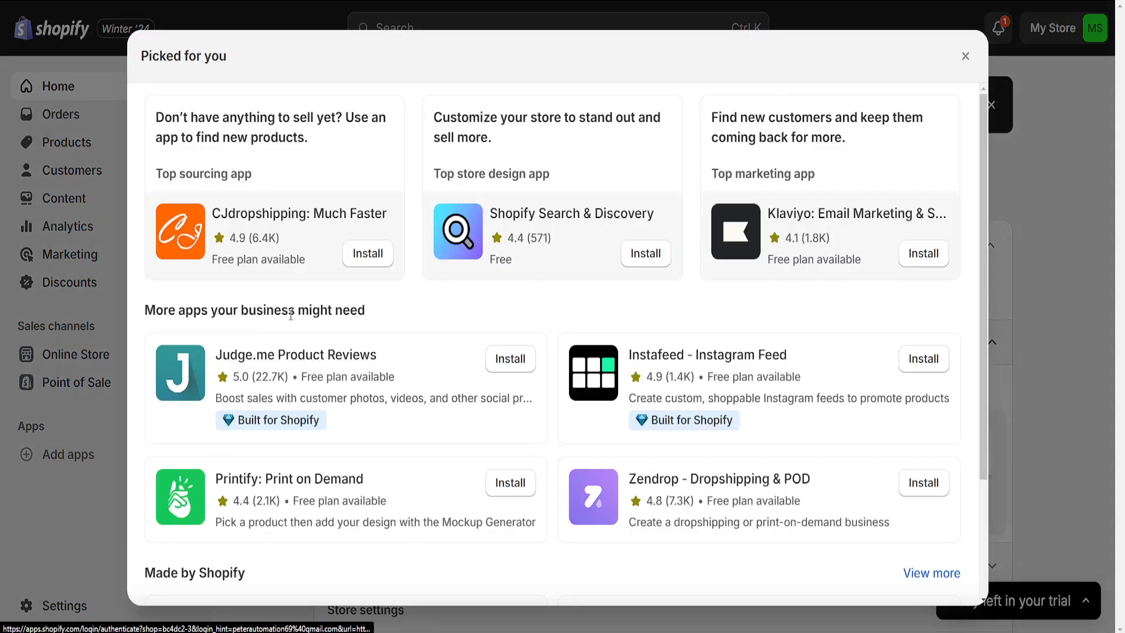
scroll(down, 3)
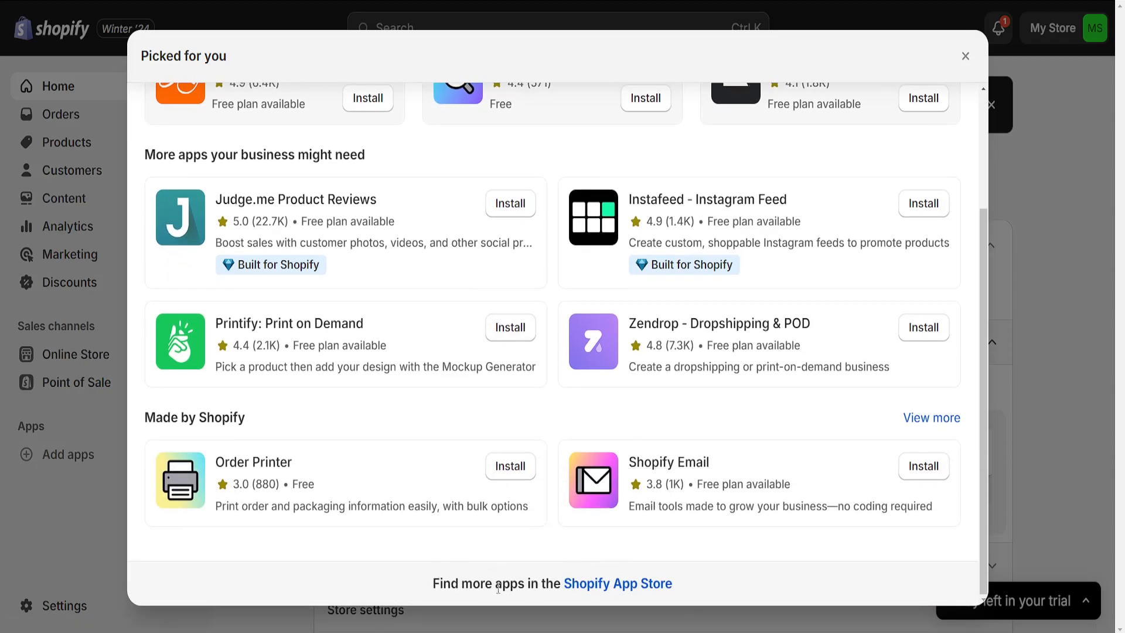
mouse_move(631, 586)
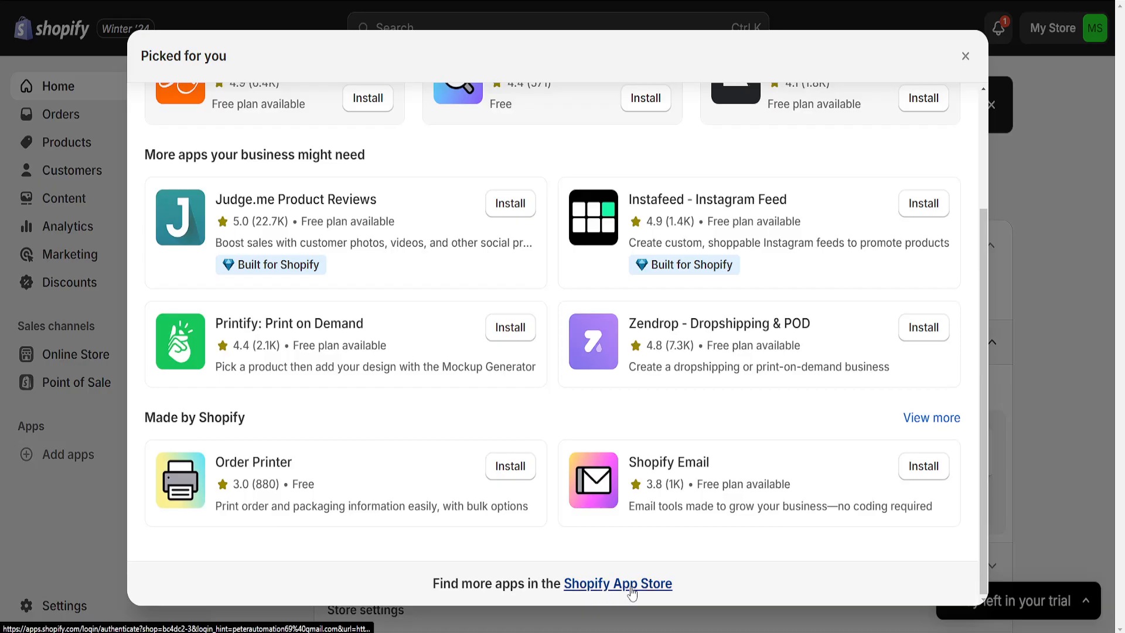
Go to the full Shopify App Store and search for 'buy now button', returning 501 apps.
click(618, 583)
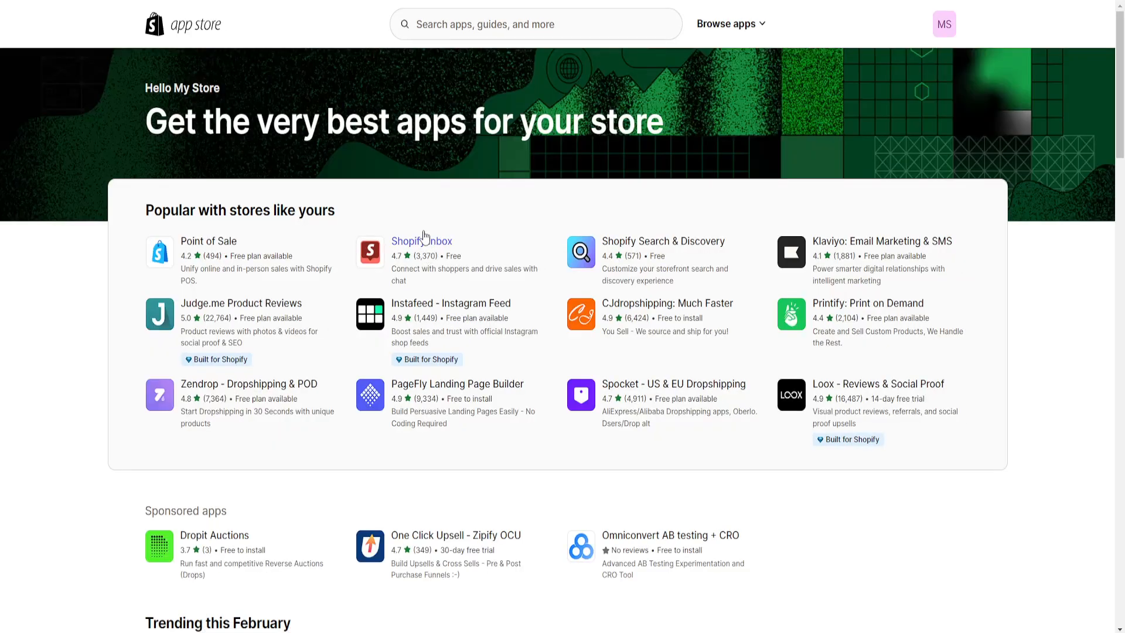
mouse_move(455, 24)
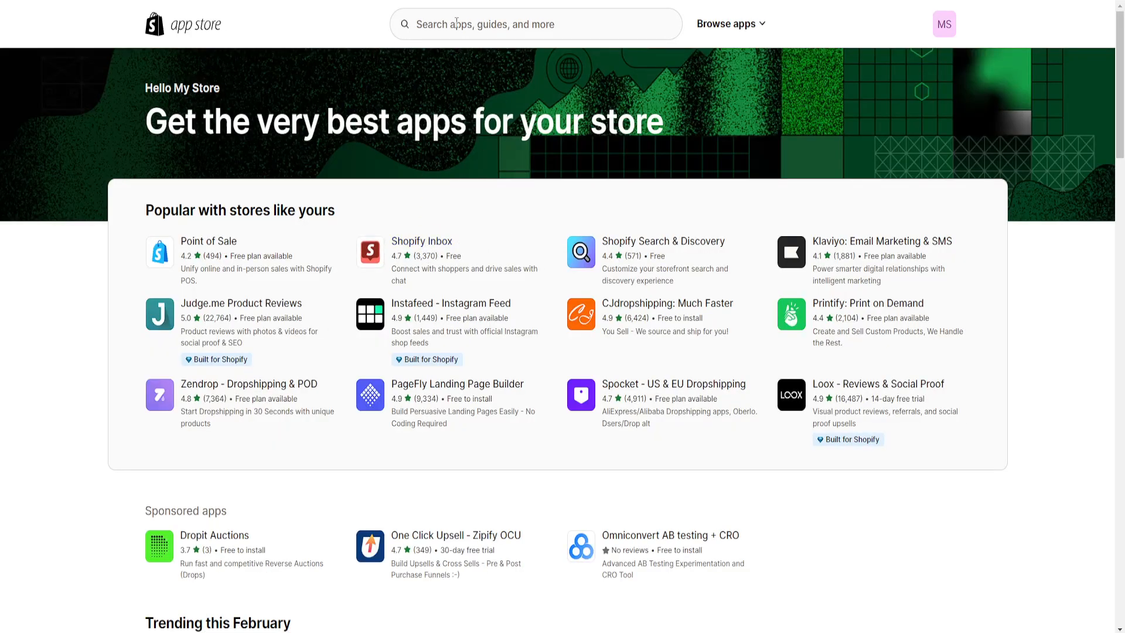
click(535, 23)
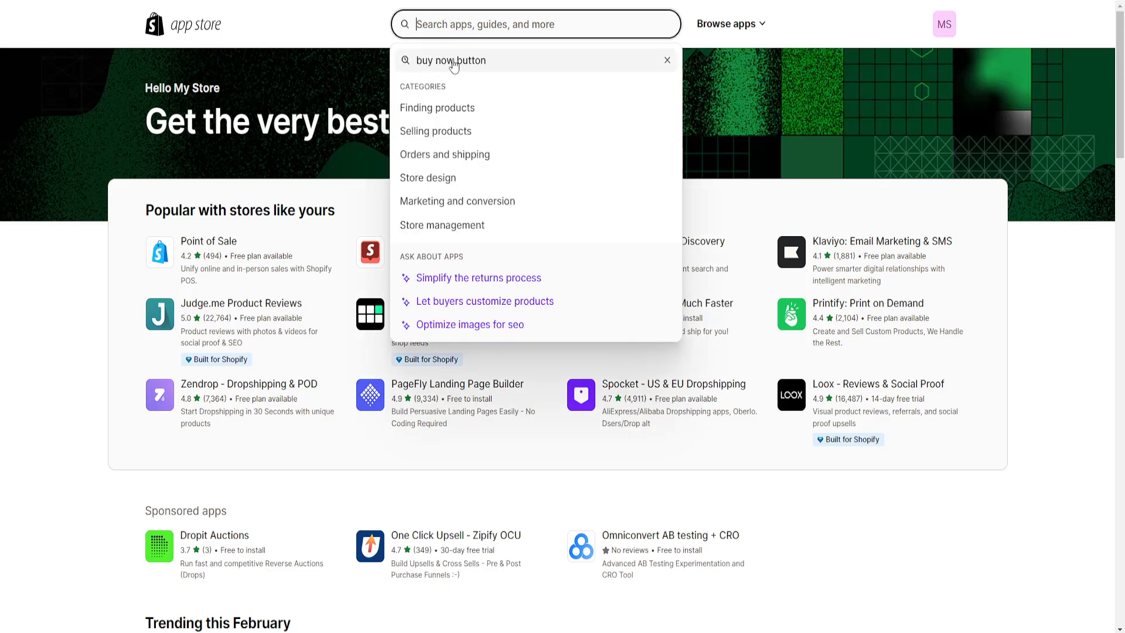
key(Enter)
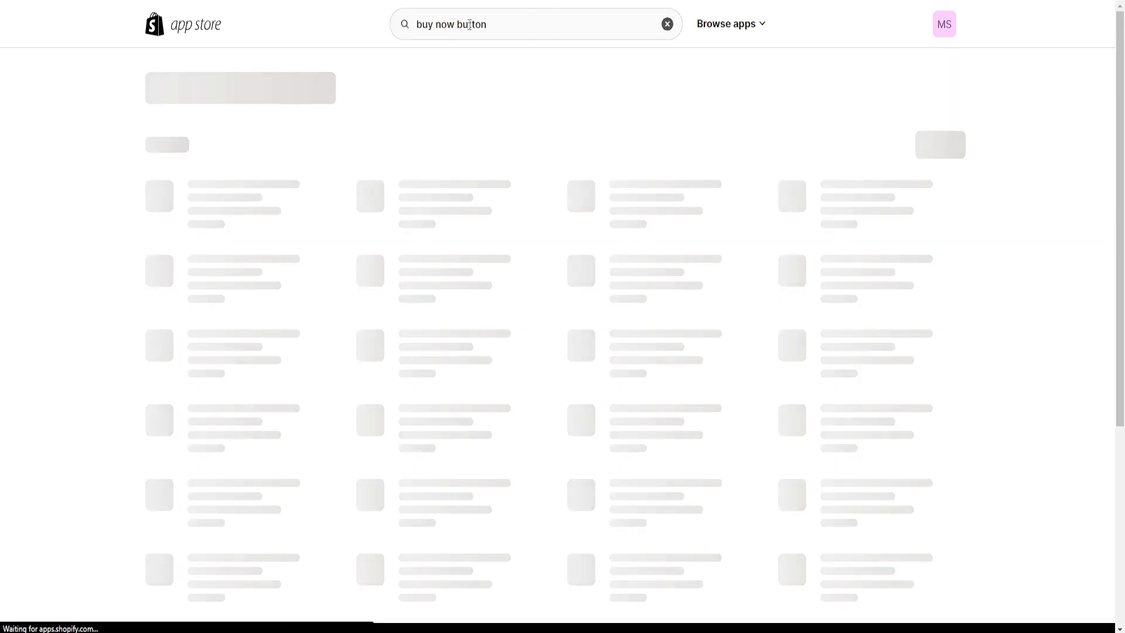
key(Enter)
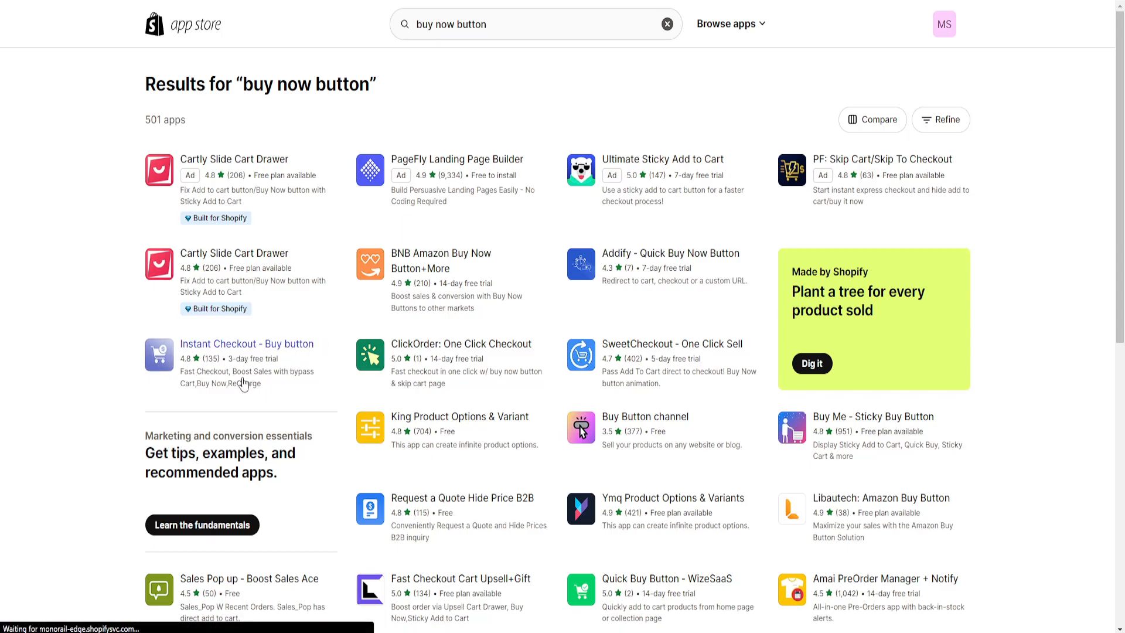
Choose Instant Checkout - Buy button from the results and start its install on the store.
click(246, 343)
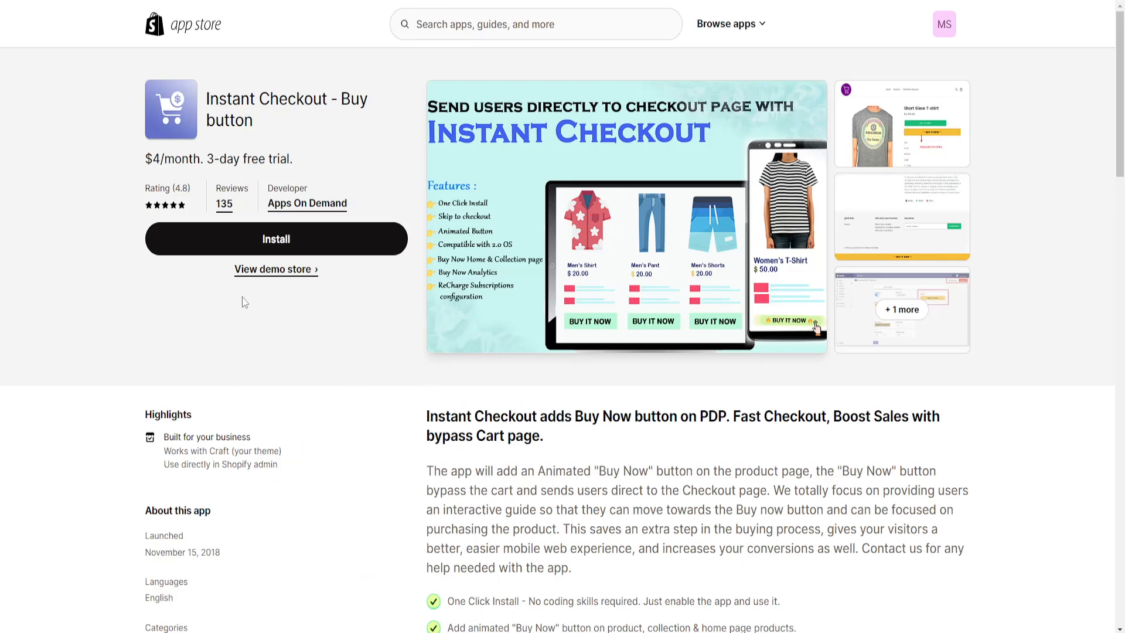
click(277, 239)
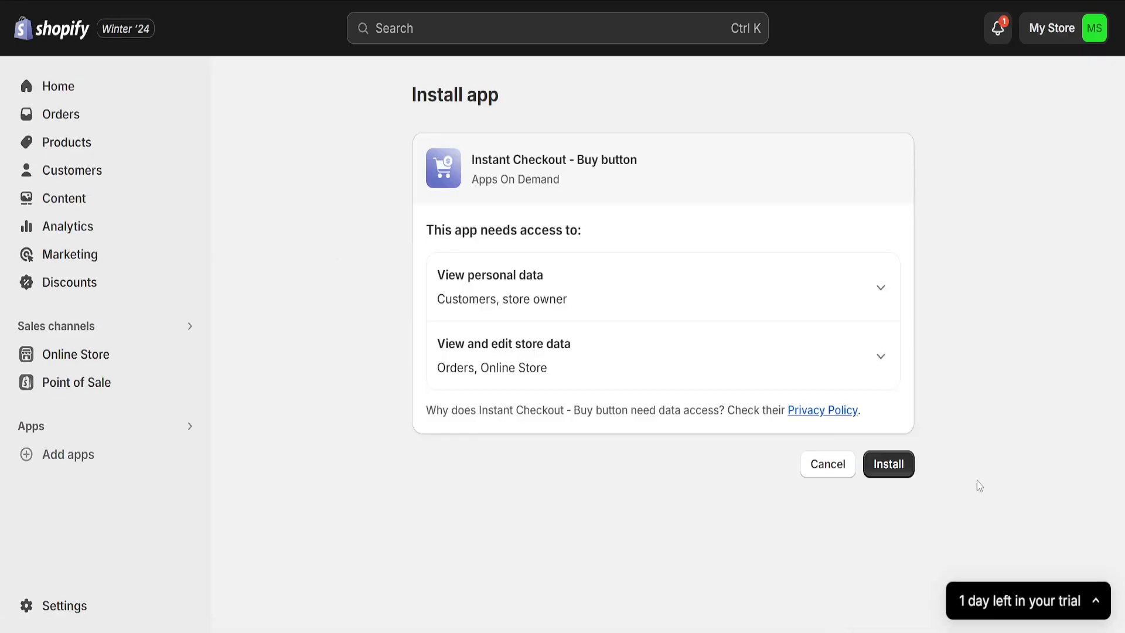
Confirm the install with its data access, reaching the $4-per-30-days Basic Plan approval.
click(888, 465)
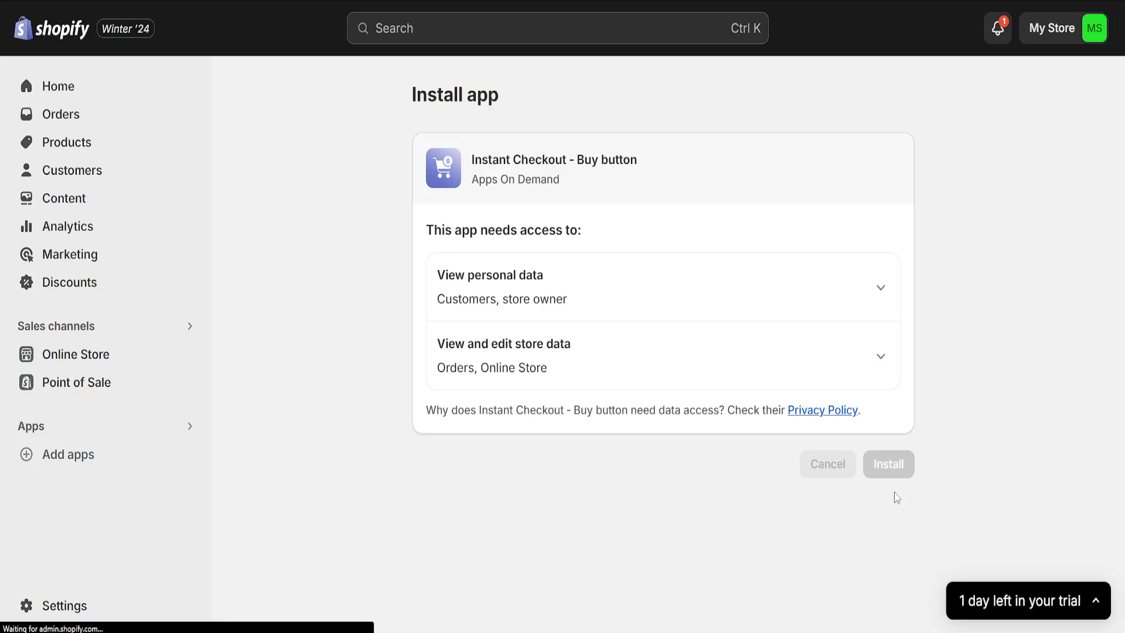
mouse_move(698, 316)
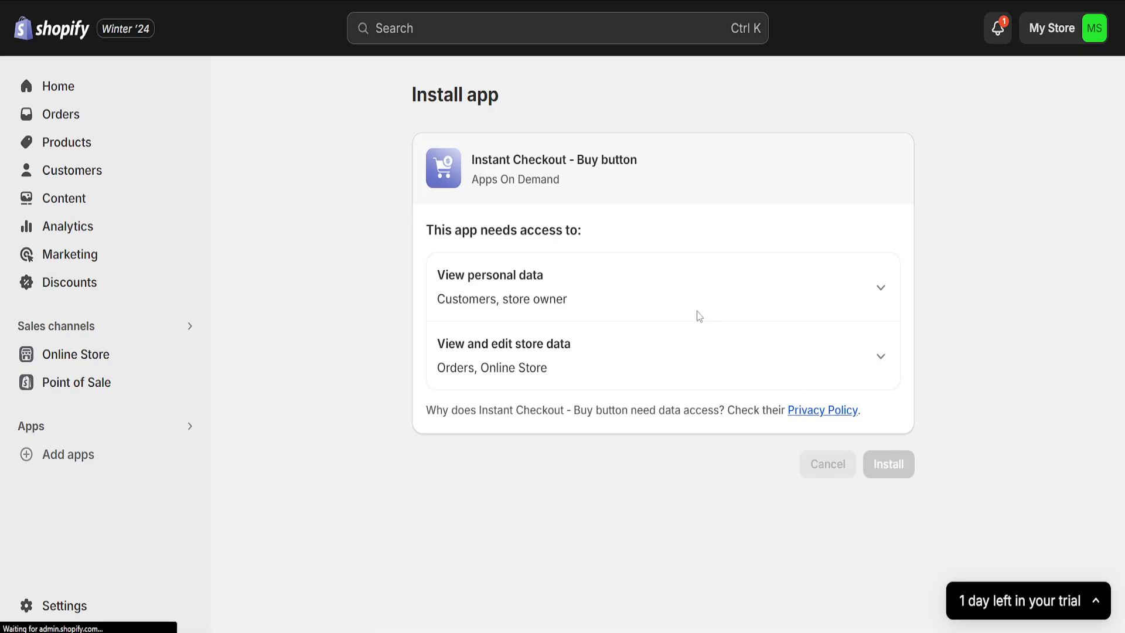
click(889, 465)
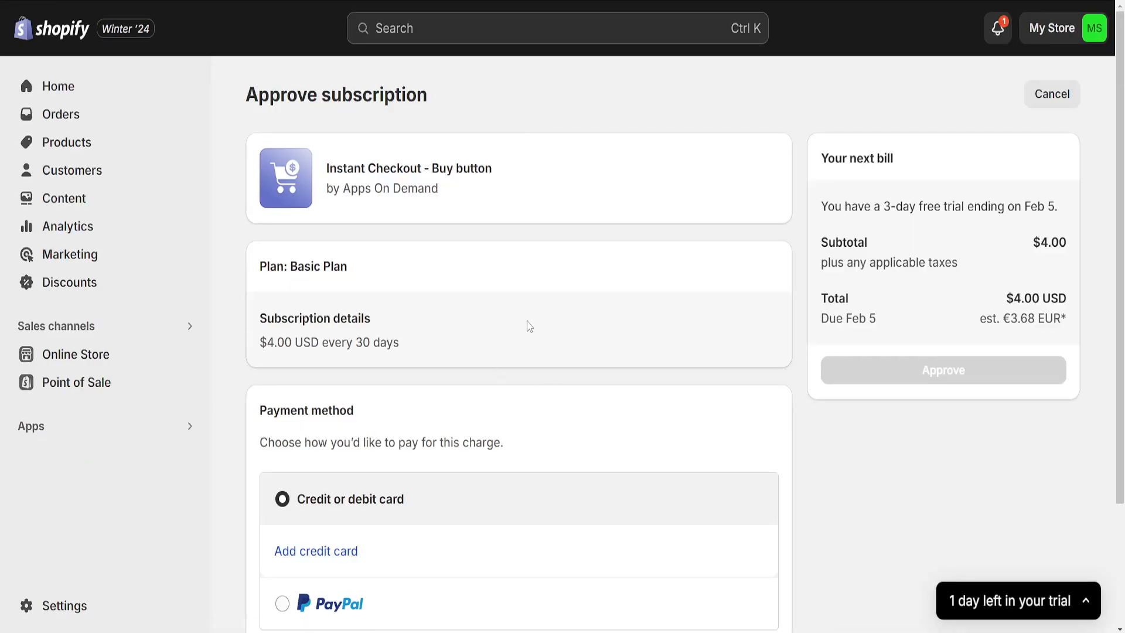
scroll(down, 3)
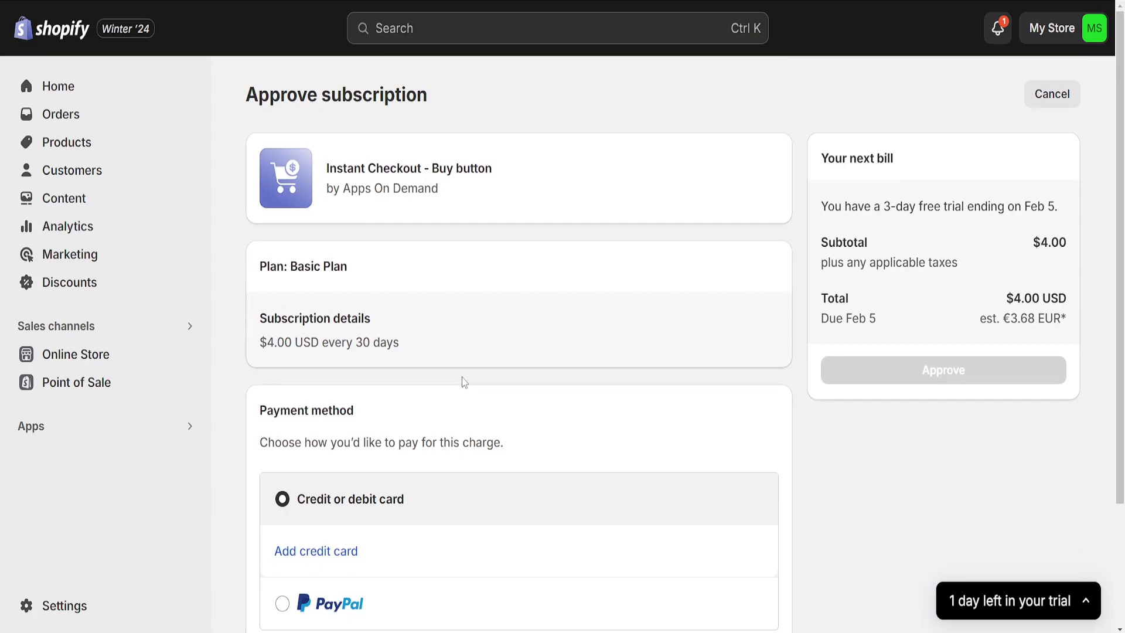
mouse_move(589, 196)
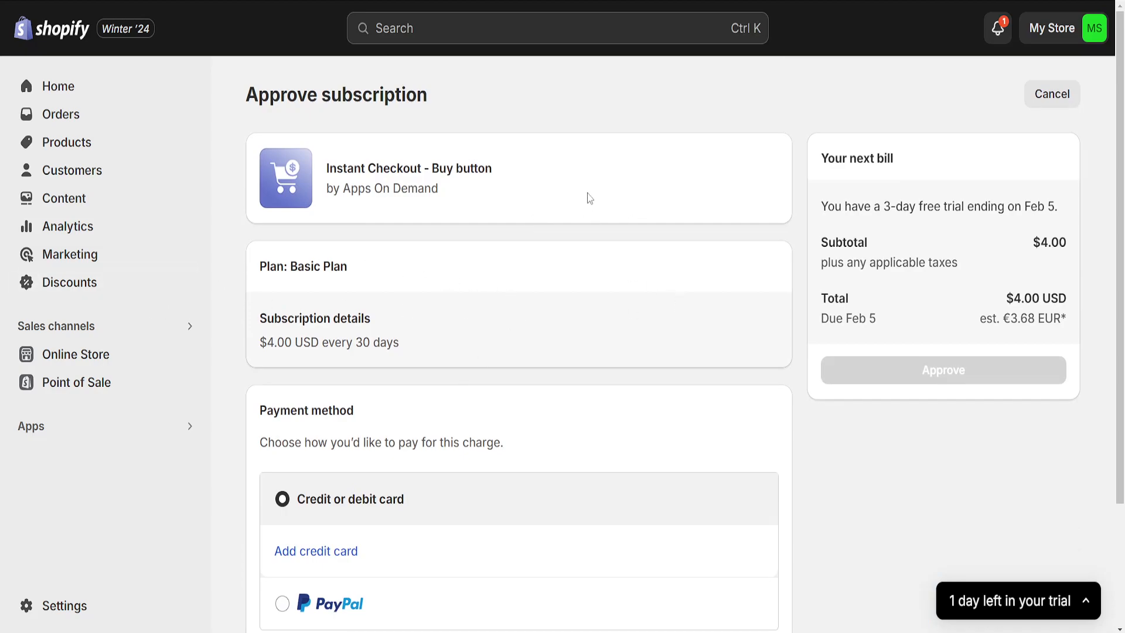
mouse_move(801, 216)
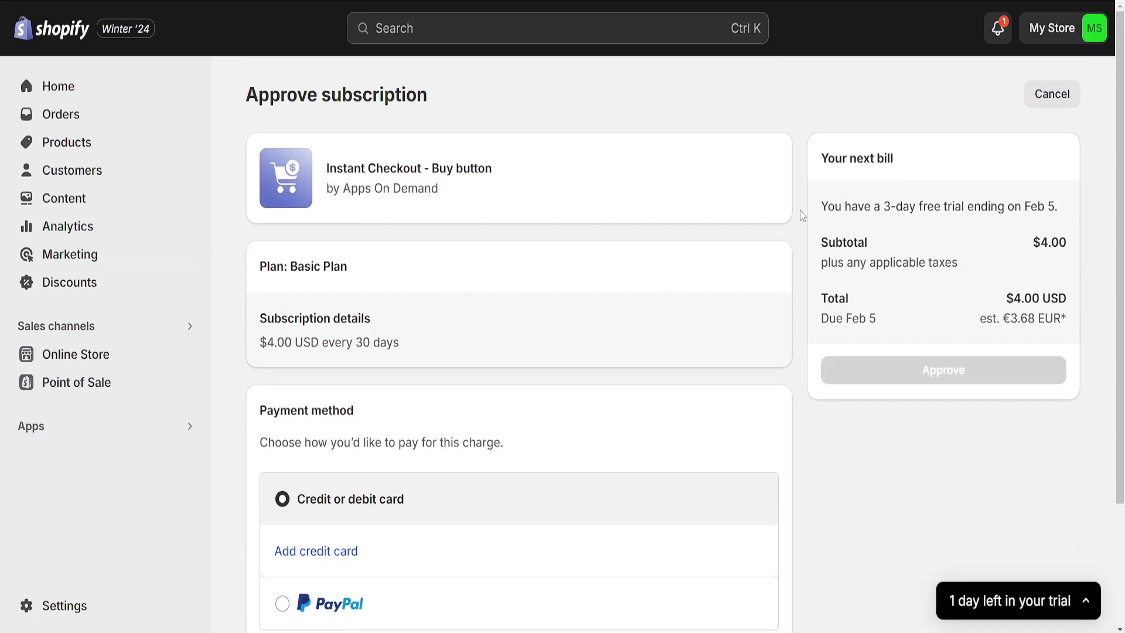
mouse_move(1064, 94)
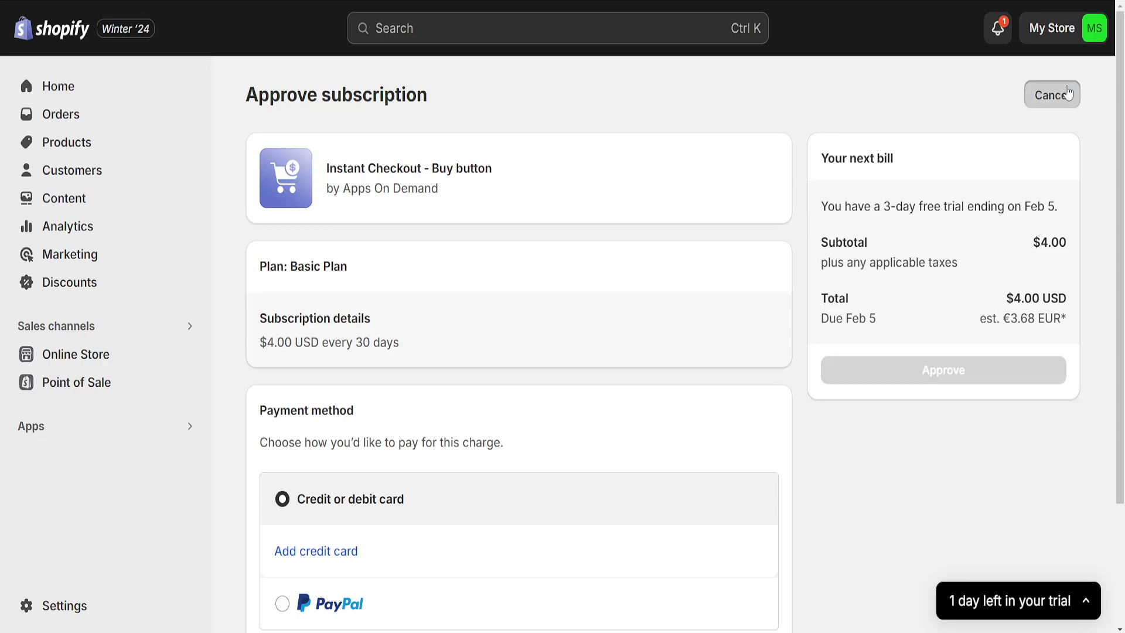